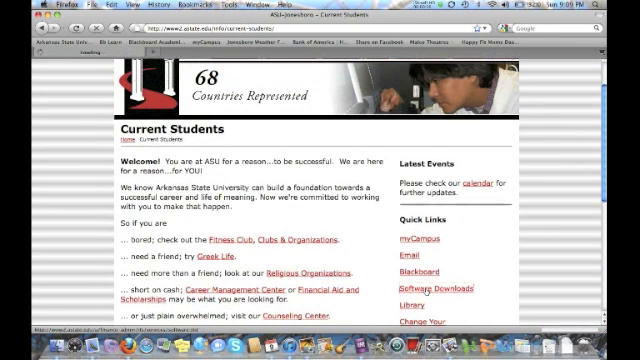
Step: Go to Software Downloads and scroll to Respondus Lockdown Browser under Other Software
click(425, 287)
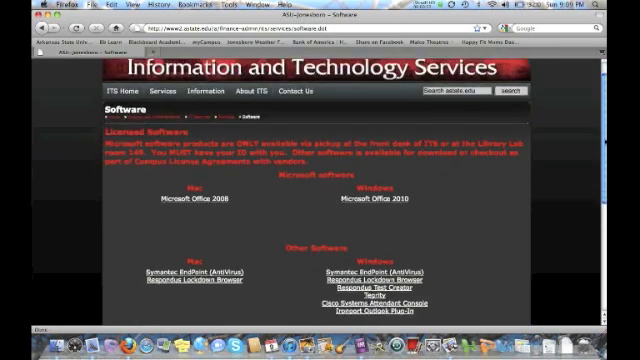
scroll(down, 3)
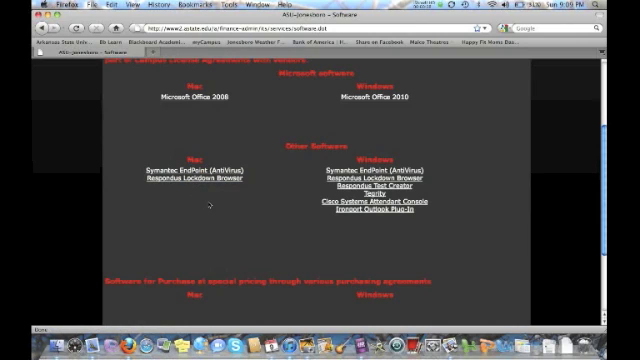
mouse_move(285, 224)
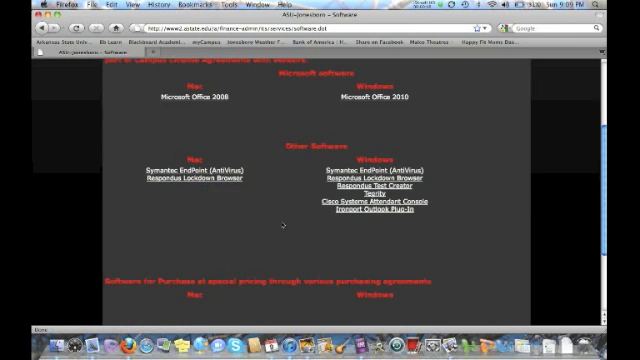
mouse_move(370, 265)
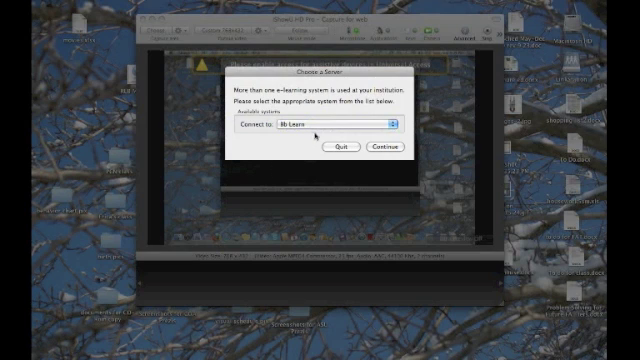
Step: Continue with Bb Learn as the server in Respondus LockDown Browser
click(378, 149)
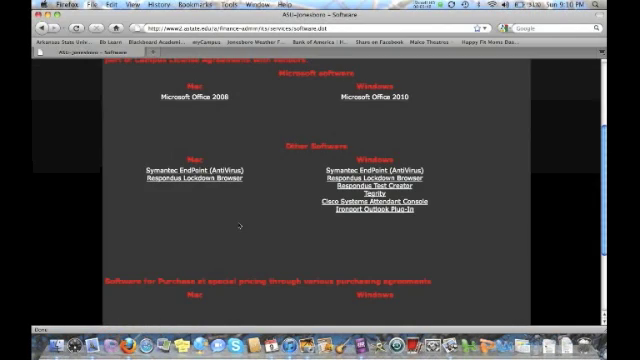
scroll(up, 3)
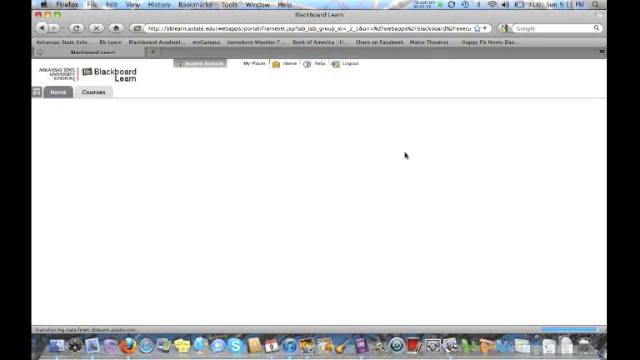
Step: Open the Week 4, Jan. 31 module in the Fine Arts Theatre course content
click(86, 94)
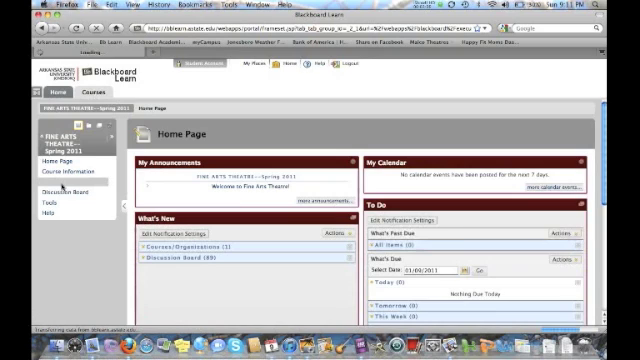
click(66, 172)
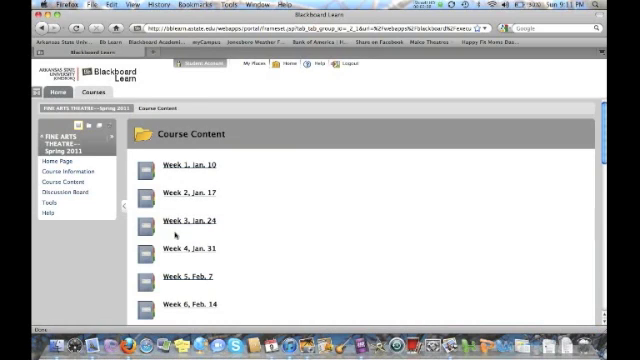
click(185, 246)
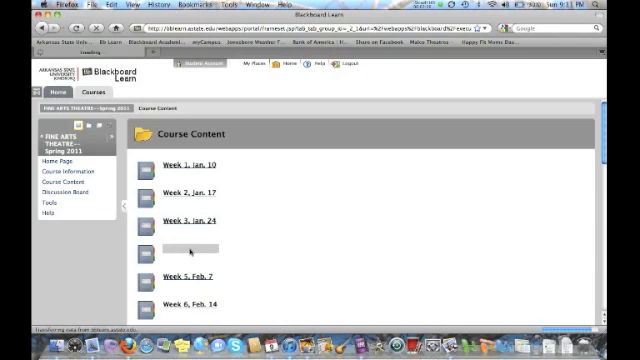
click(175, 241)
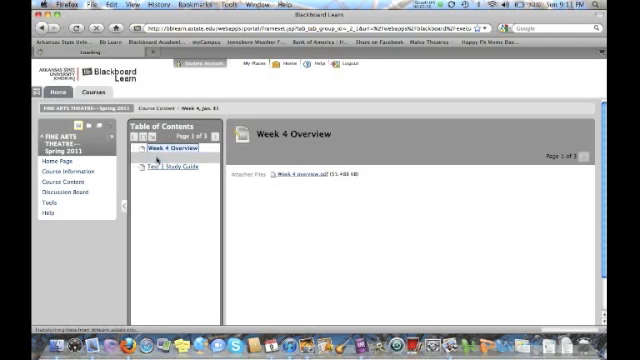
Step: Open Test 1 and launch it
click(166, 166)
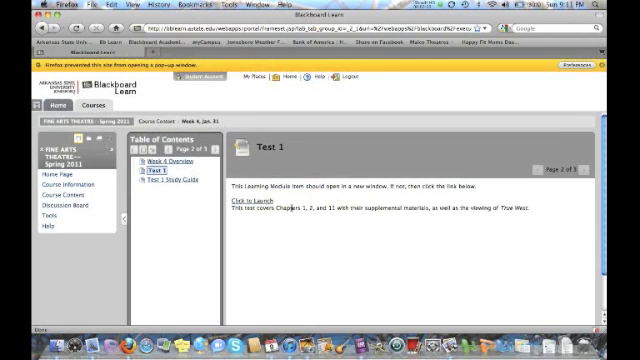
mouse_move(250, 205)
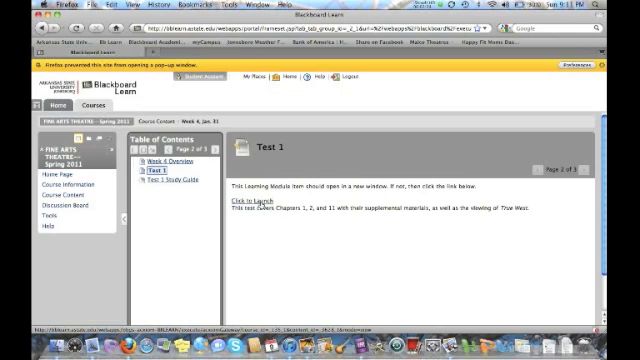
click(247, 196)
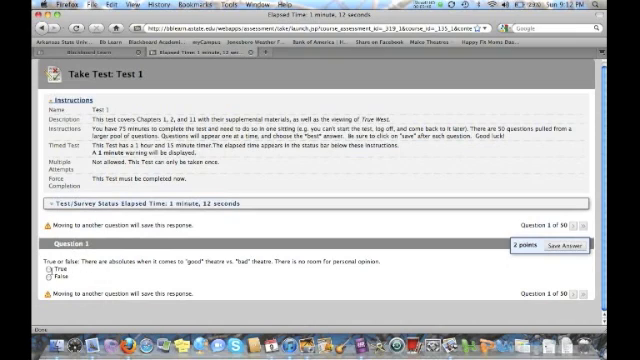
Step: Answer False for Question 1 of Test 1
click(47, 276)
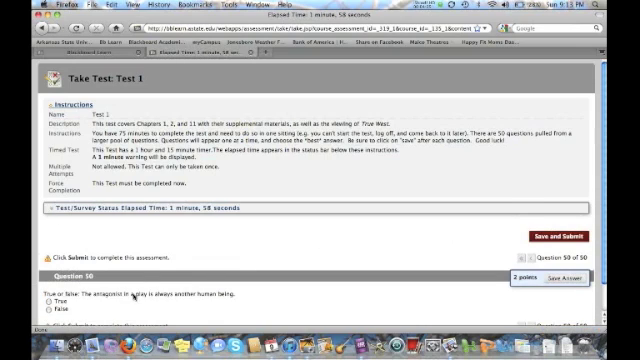
mouse_move(480, 262)
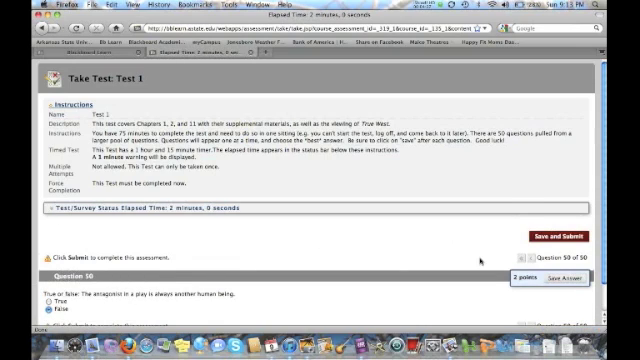
Step: Save and submit Test 1, confirming the submission with OK
click(570, 287)
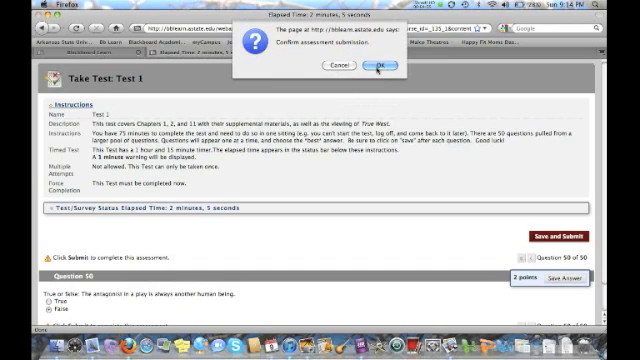
click(383, 63)
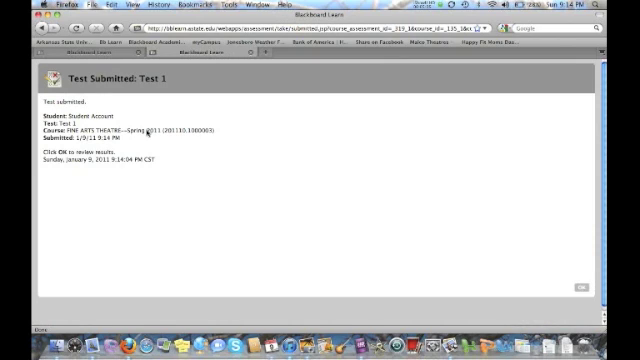
mouse_move(170, 155)
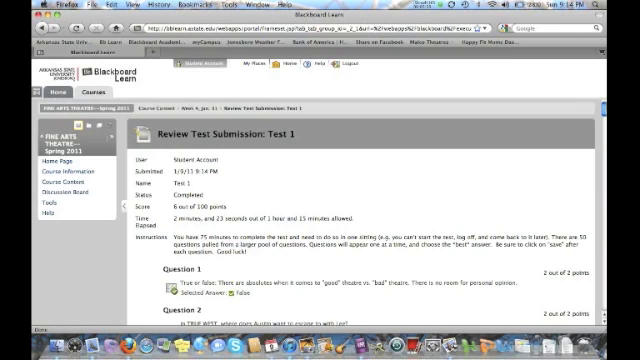
Step: Scroll the Test 1 review from the 6/100 score down to Question 50
scroll(down, 3)
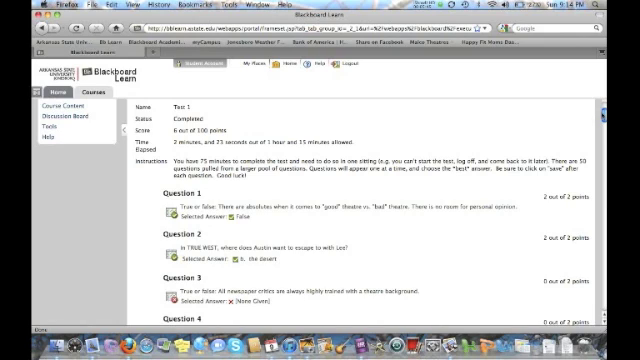
scroll(down, 3)
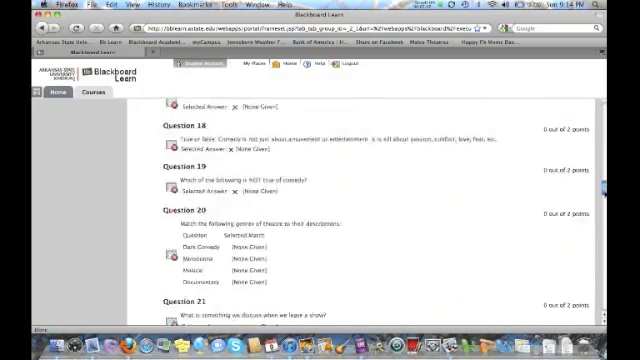
scroll(down, 3)
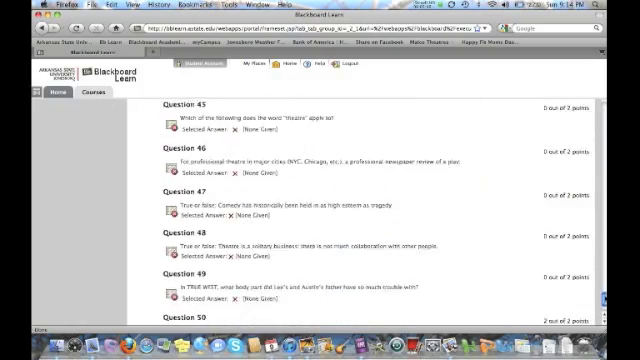
scroll(down, 3)
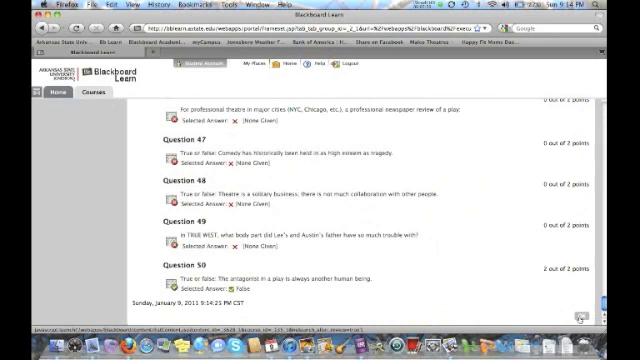